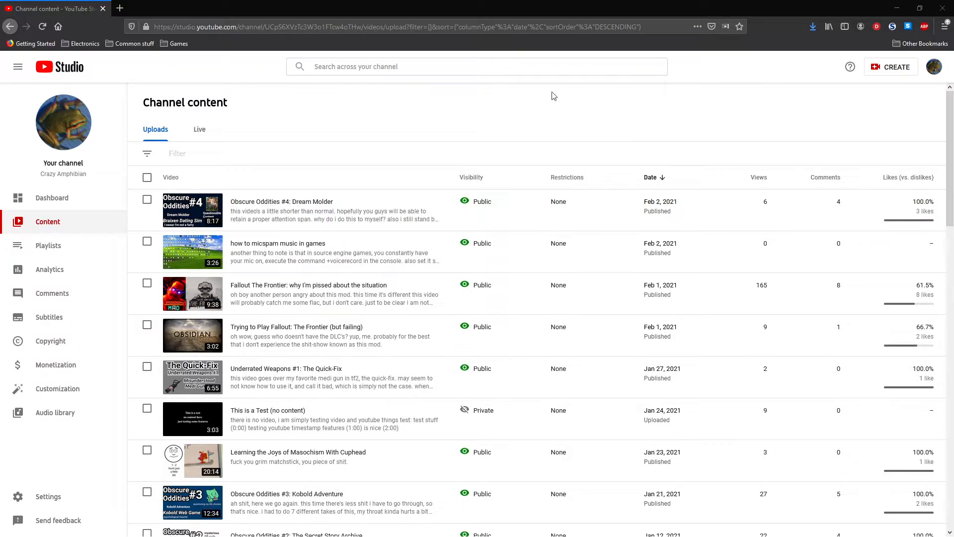
mouse_move(510, 86)
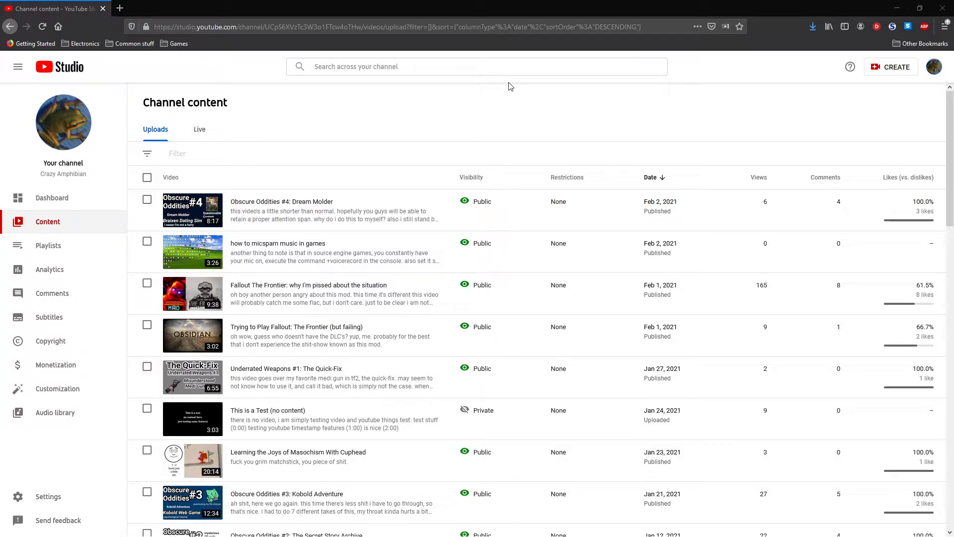
mouse_move(467, 146)
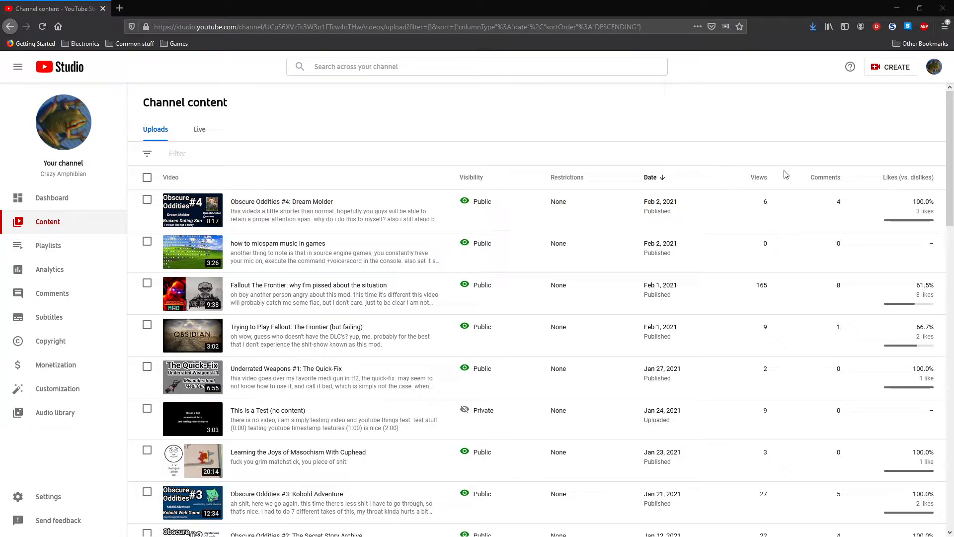
mouse_move(926, 161)
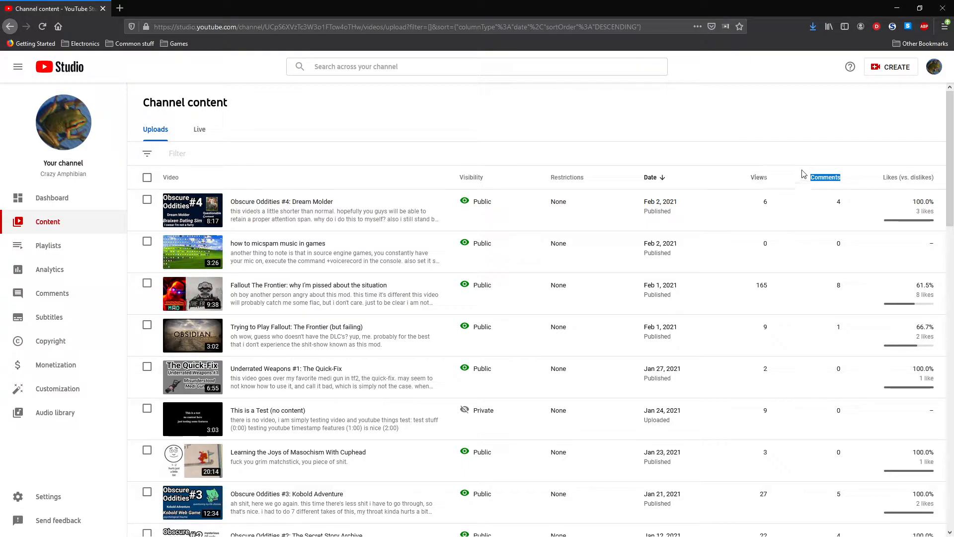
Step: Peek at the content list's filter properties and dismiss them without filtering
left_click(147, 153)
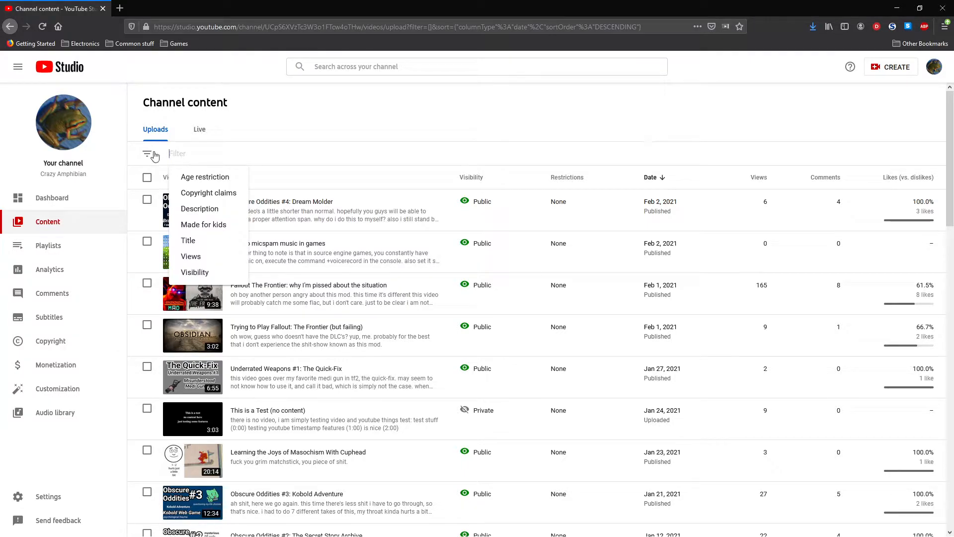
left_click(519, 71)
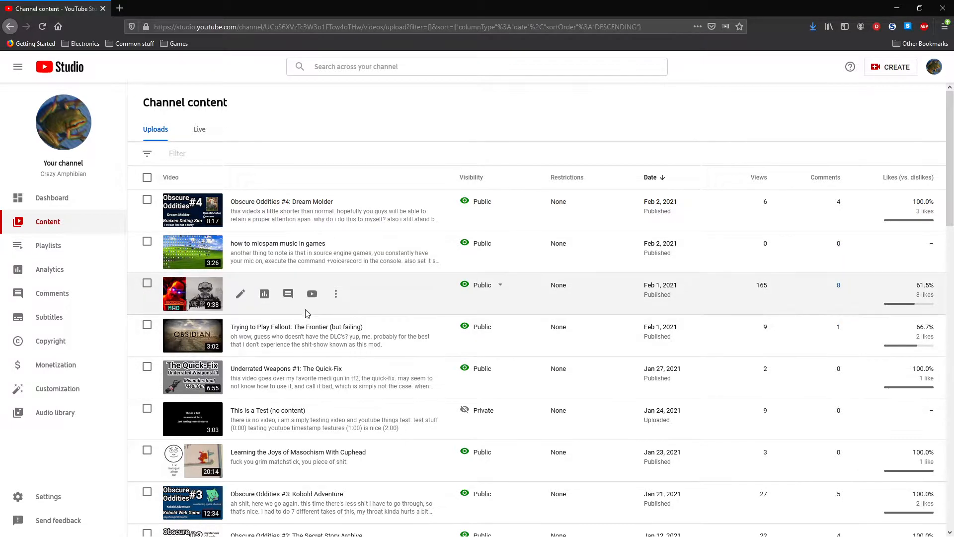
mouse_move(287, 294)
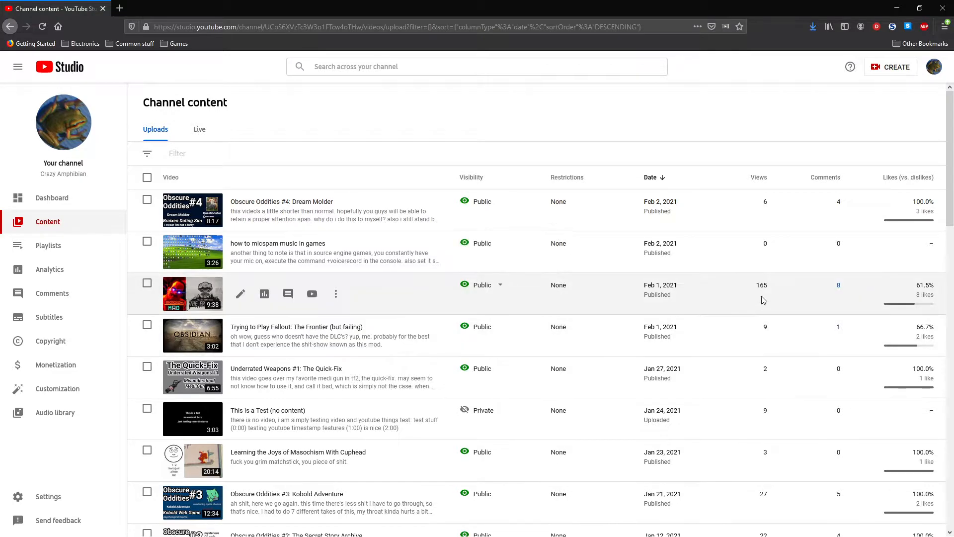
Step: View the Fallout The Frontier video's analytics overview and Engagement figures, then return to the content list
left_click(264, 294)
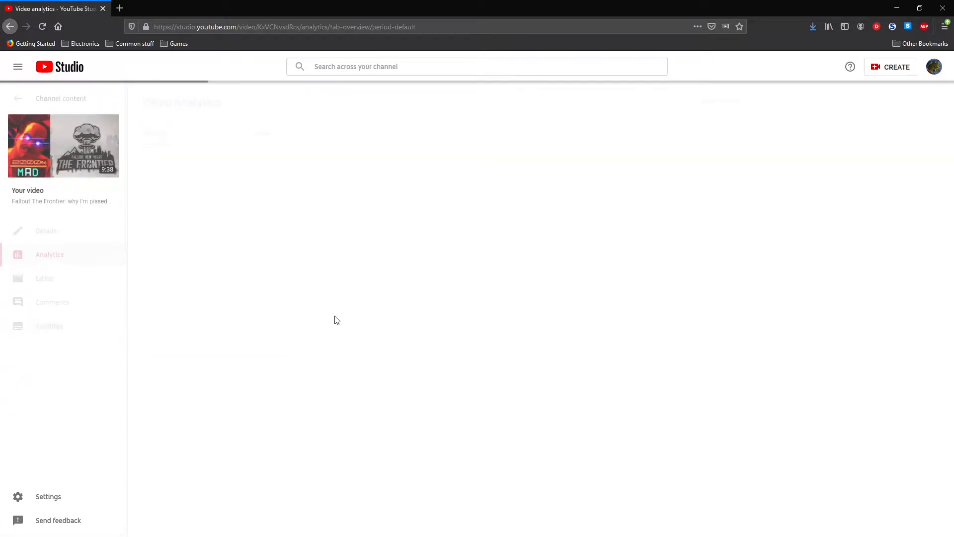
left_click(50, 254)
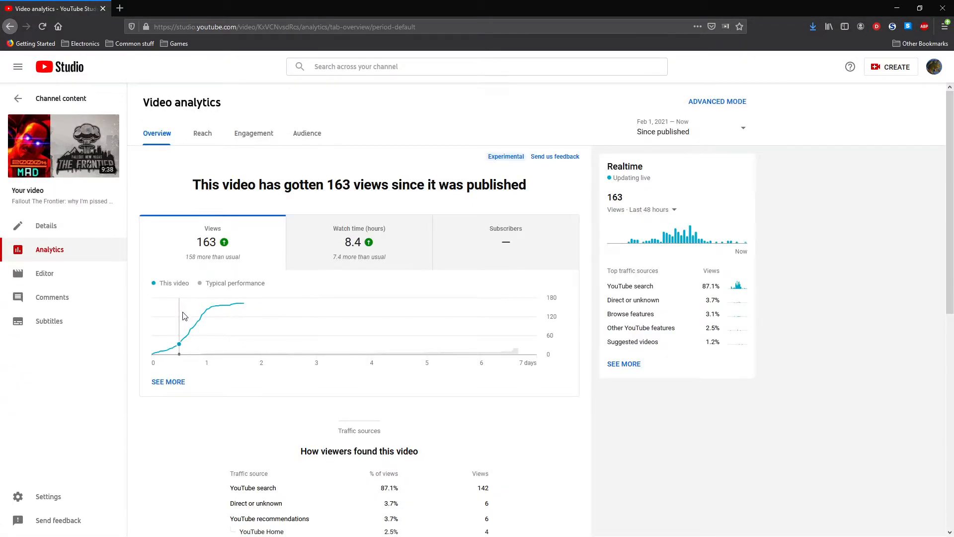
mouse_move(407, 267)
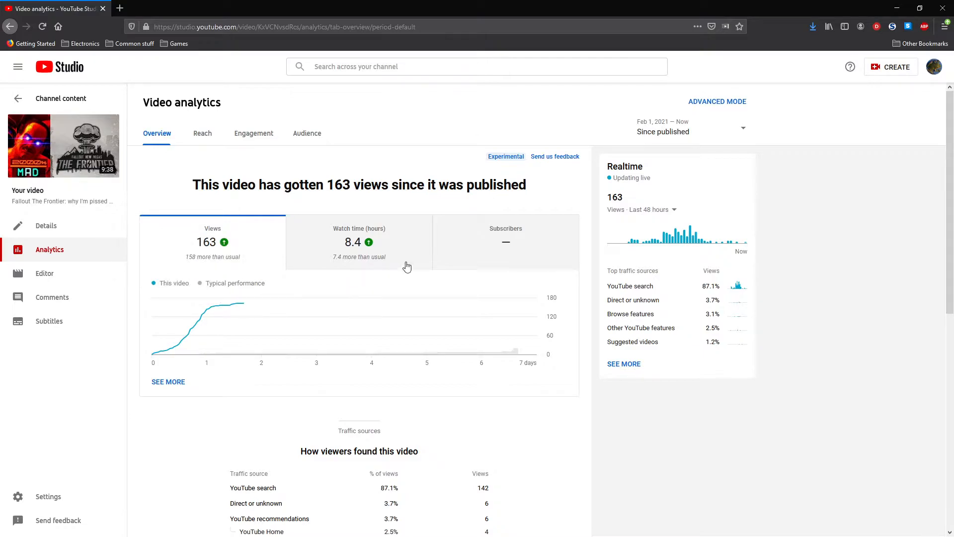
left_click(253, 132)
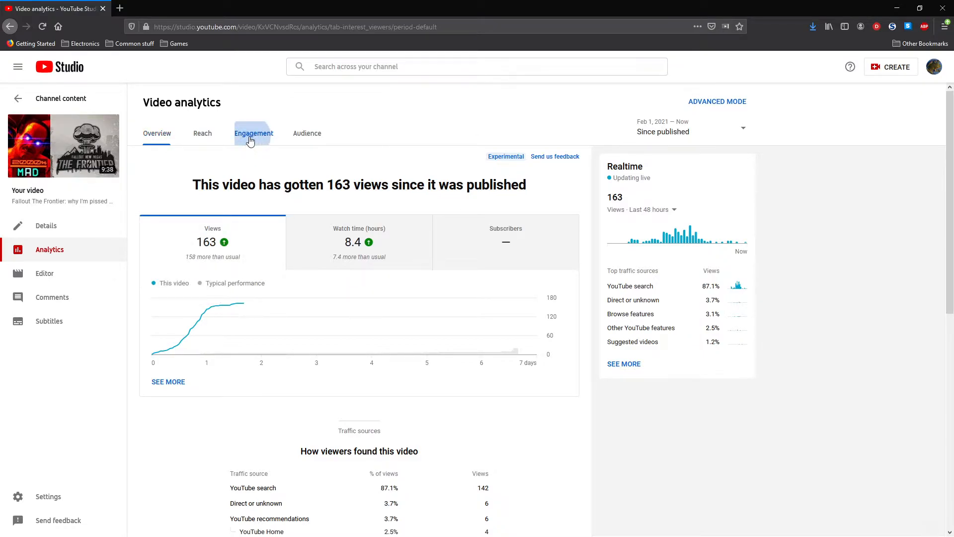
left_click(254, 133)
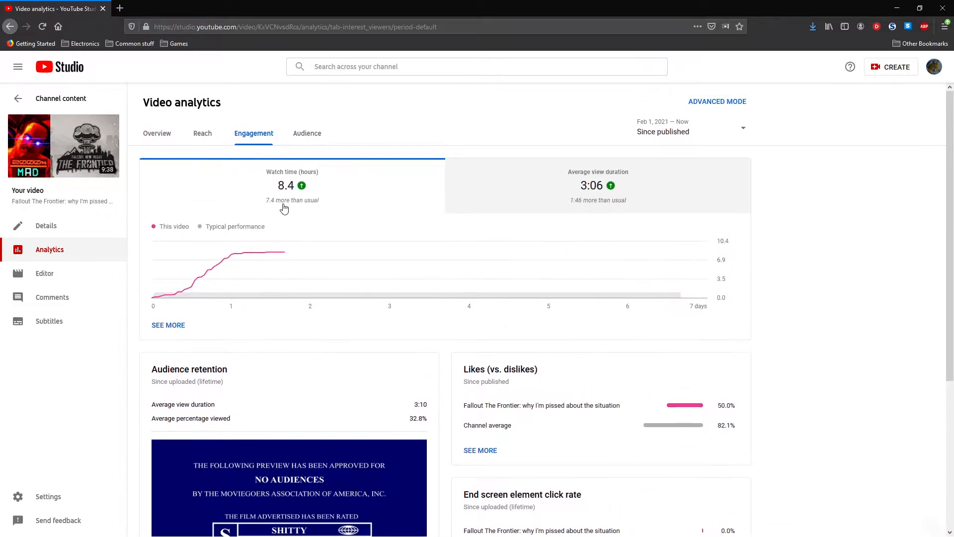
mouse_move(292, 221)
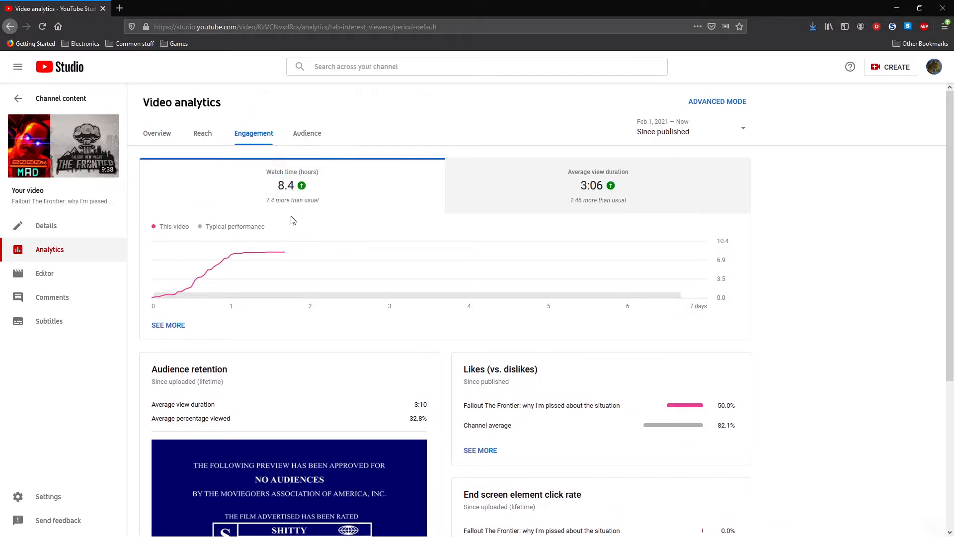
left_click(156, 133)
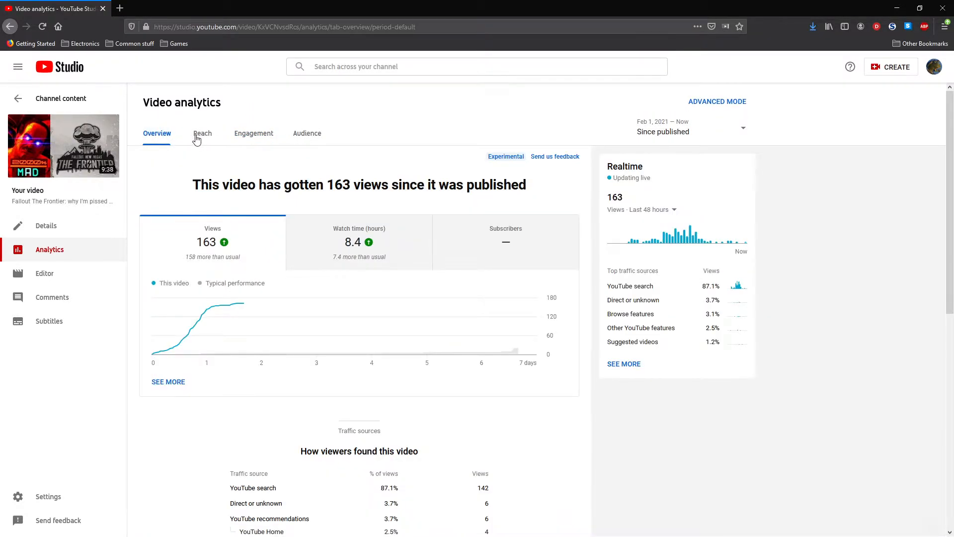
left_click(18, 98)
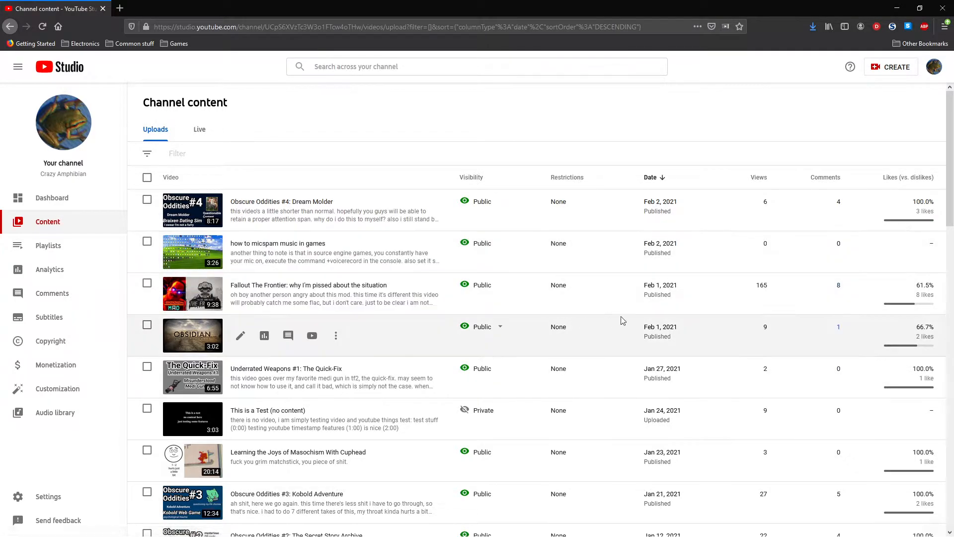
mouse_move(408, 308)
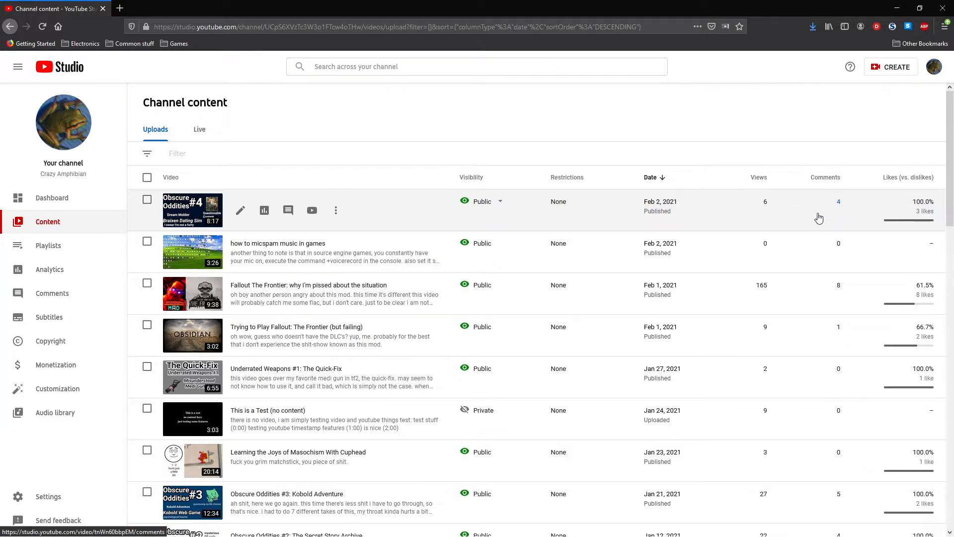
mouse_move(839, 205)
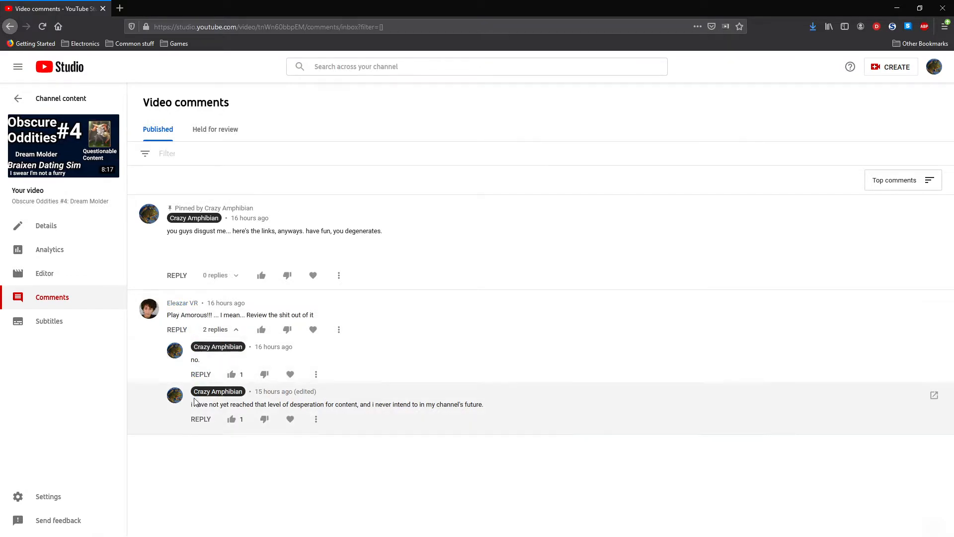
mouse_move(205, 464)
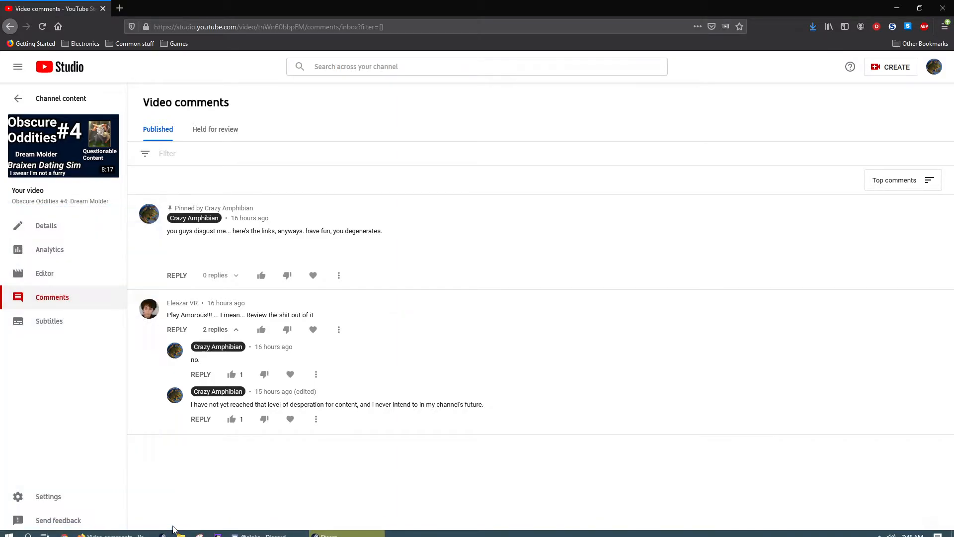
Step: Switch from YouTube Studio's comments page over to the Steam window
left_click(9, 529)
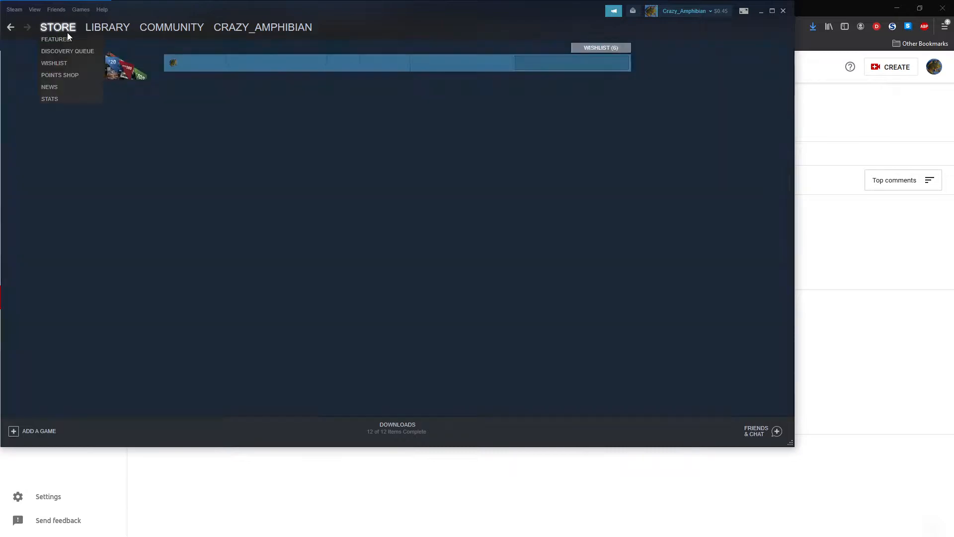
Step: Search the Steam store for 'am', then go back to the store's front page
left_click(56, 38)
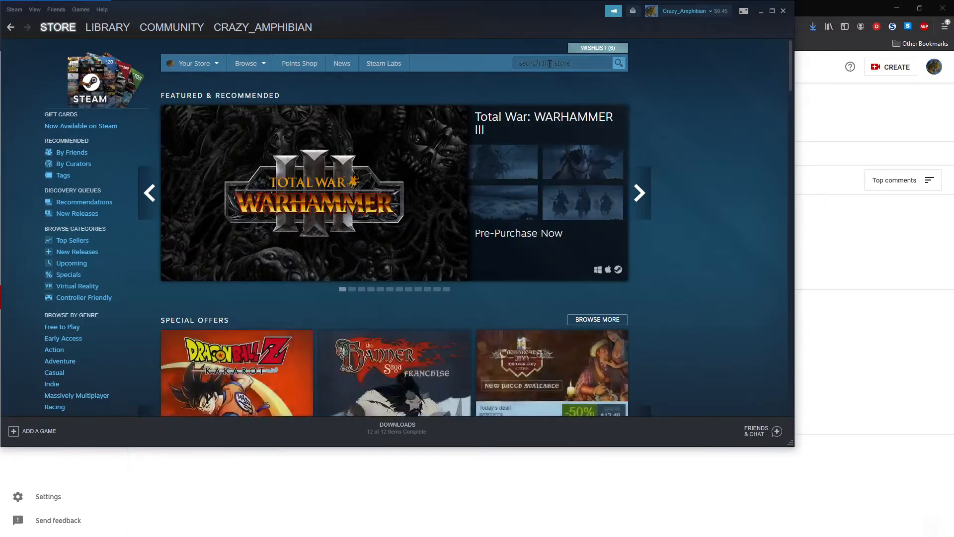
type("am")
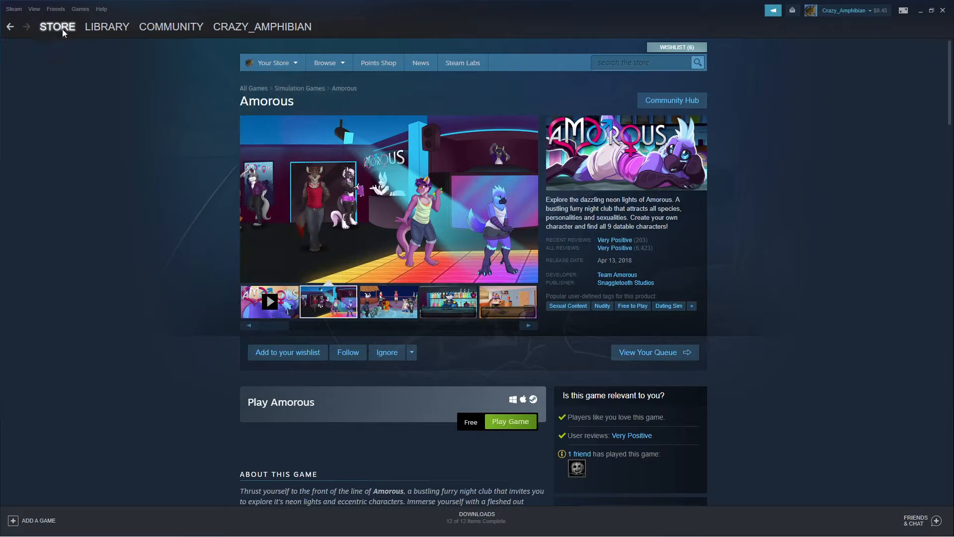
left_click(107, 26)
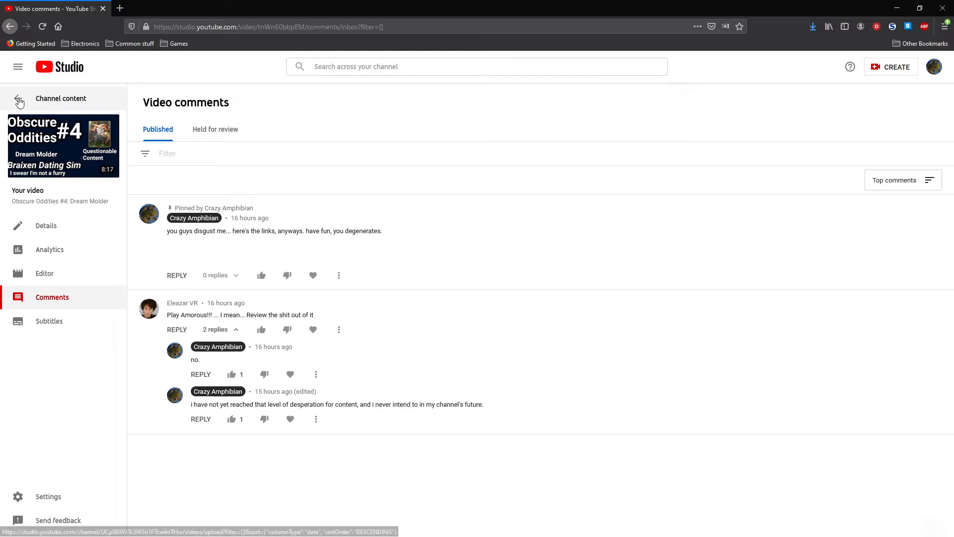
left_click(20, 98)
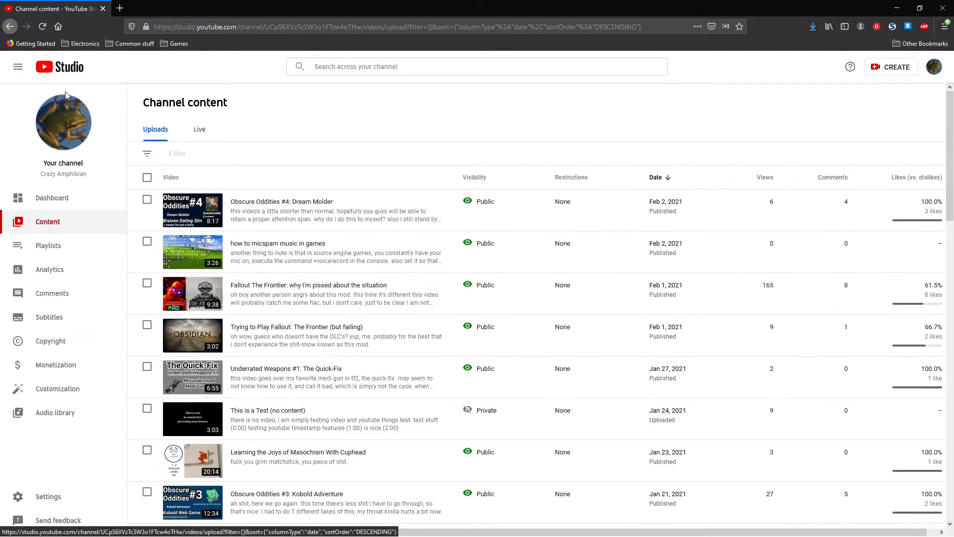
scroll("down", 3)
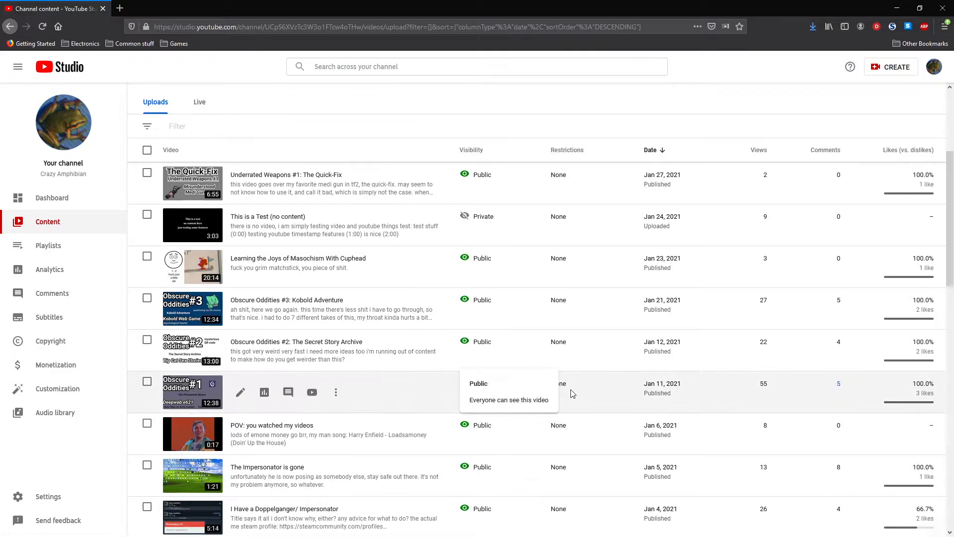
scroll("down", 3)
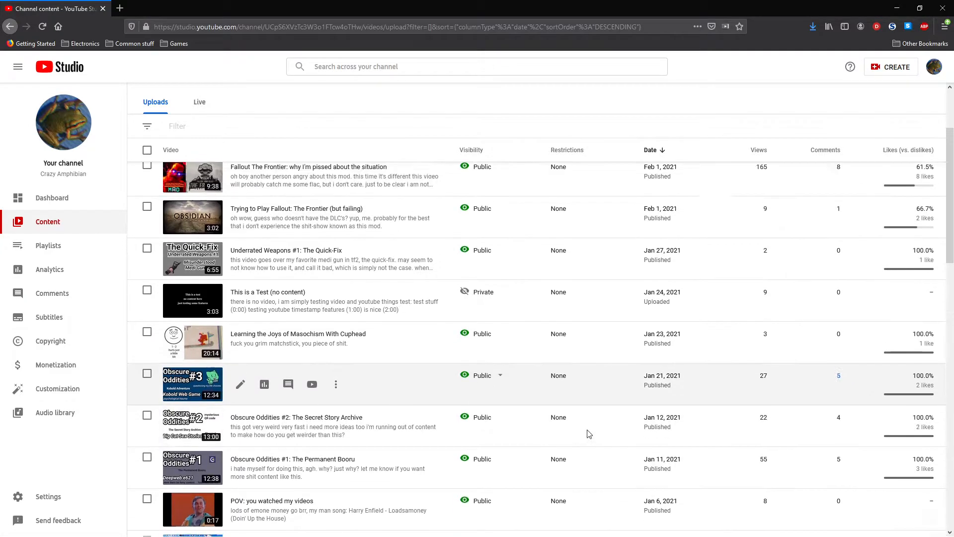
scroll("down", 3)
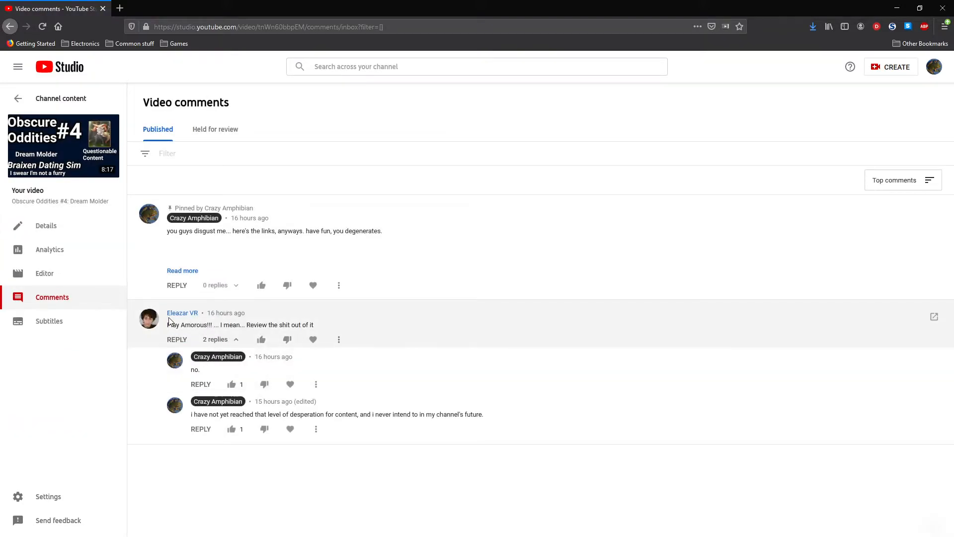
Step: Go back from the video's comments to the channel content list
left_click(10, 26)
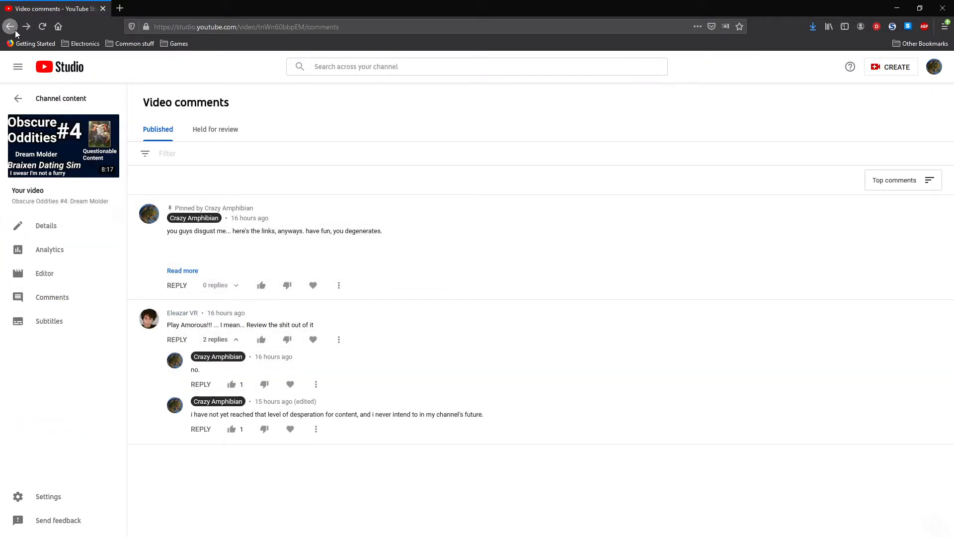
mouse_move(10, 26)
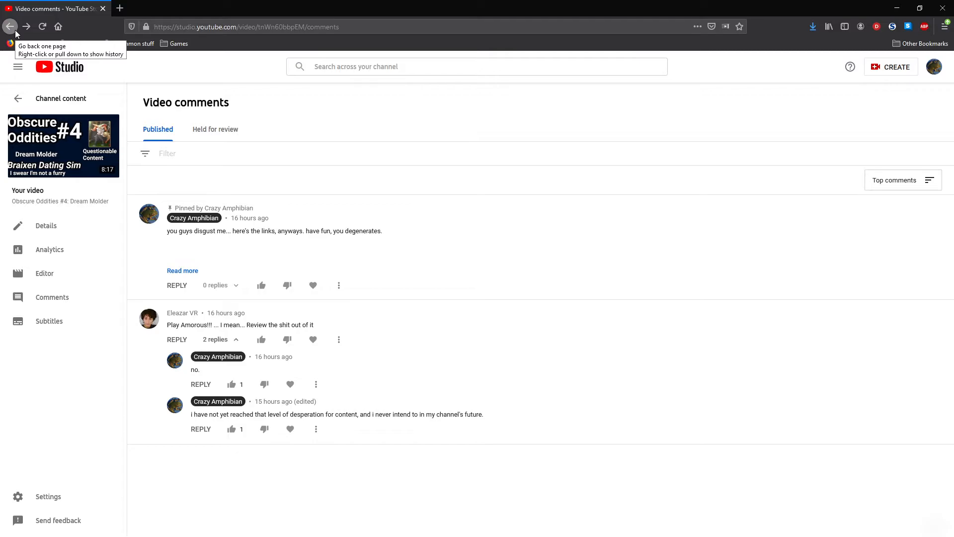
left_click(10, 26)
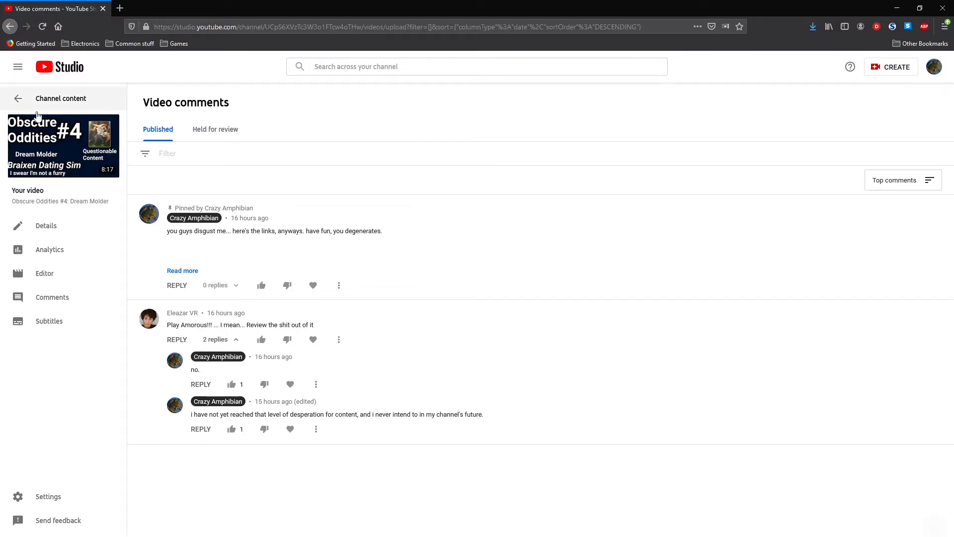
left_click(18, 98)
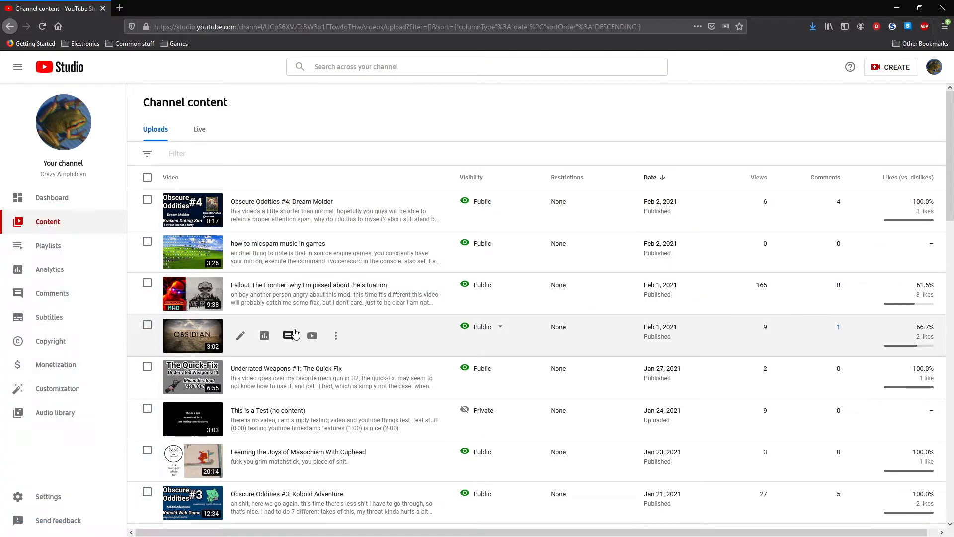
mouse_move(289, 335)
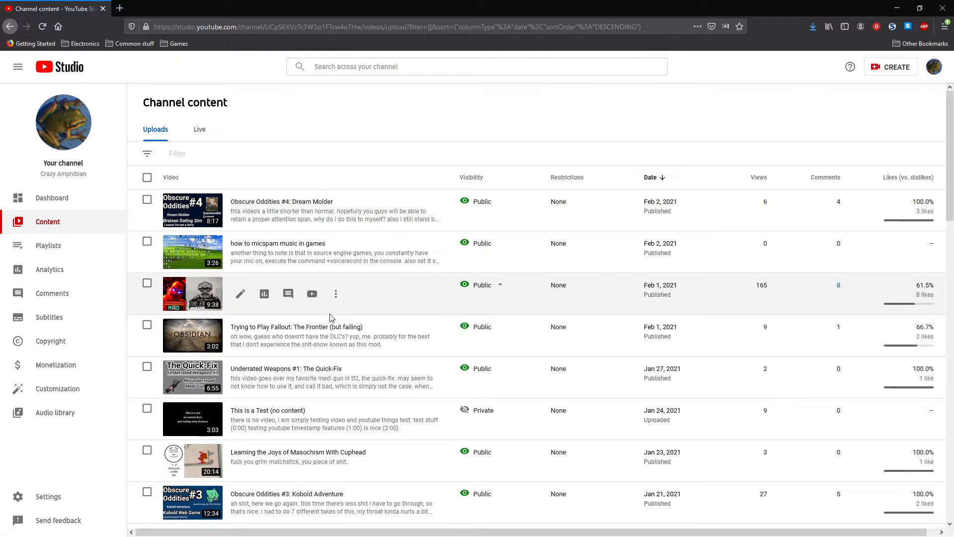
scroll("down", 3)
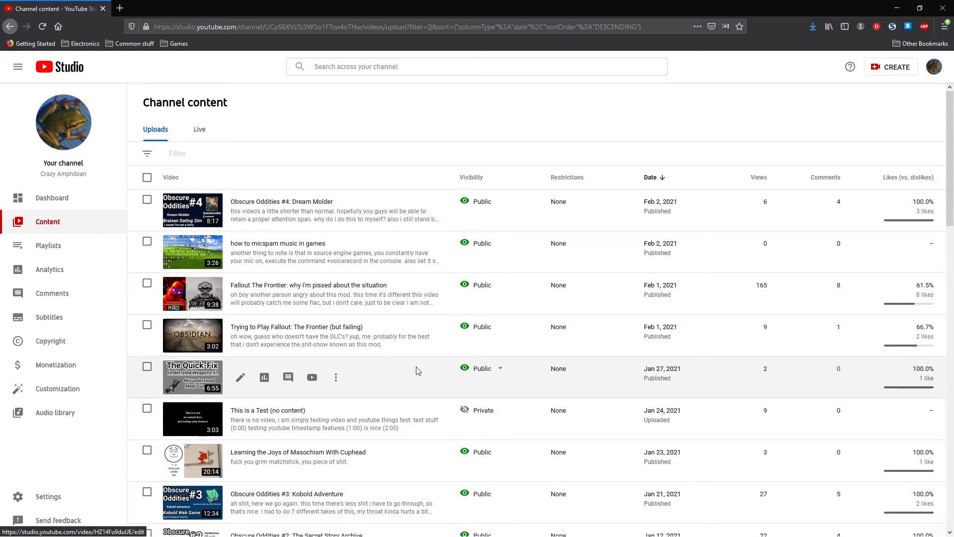
scroll("down", 3)
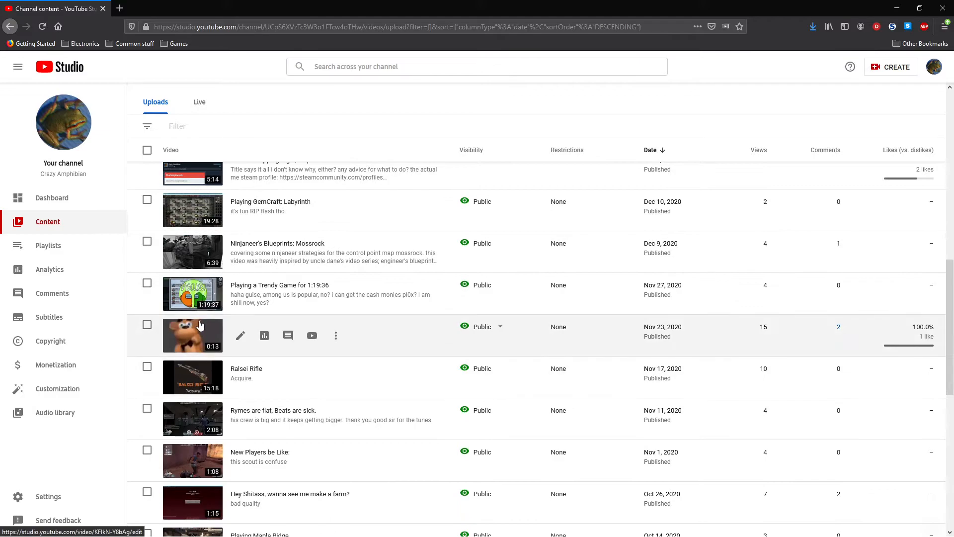
scroll("down", 3)
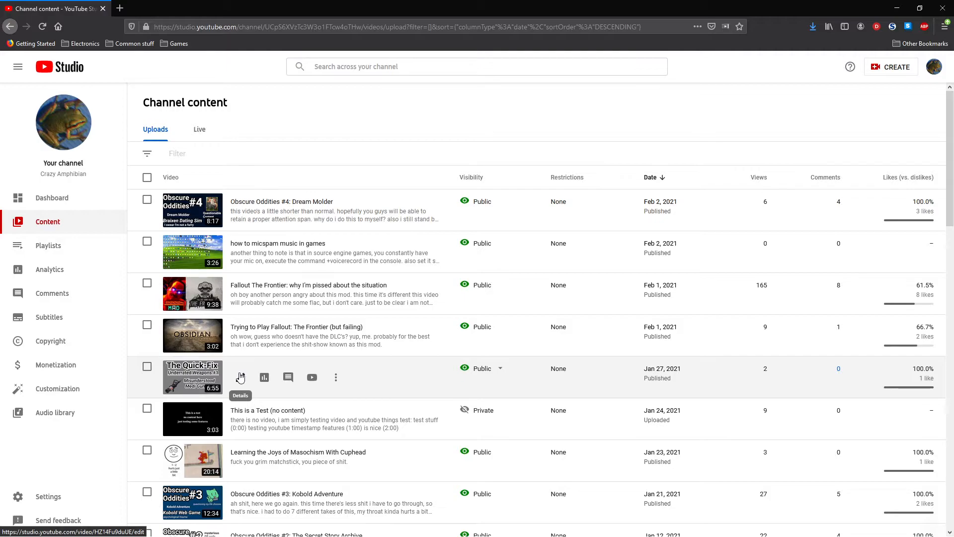
scroll("down", 3)
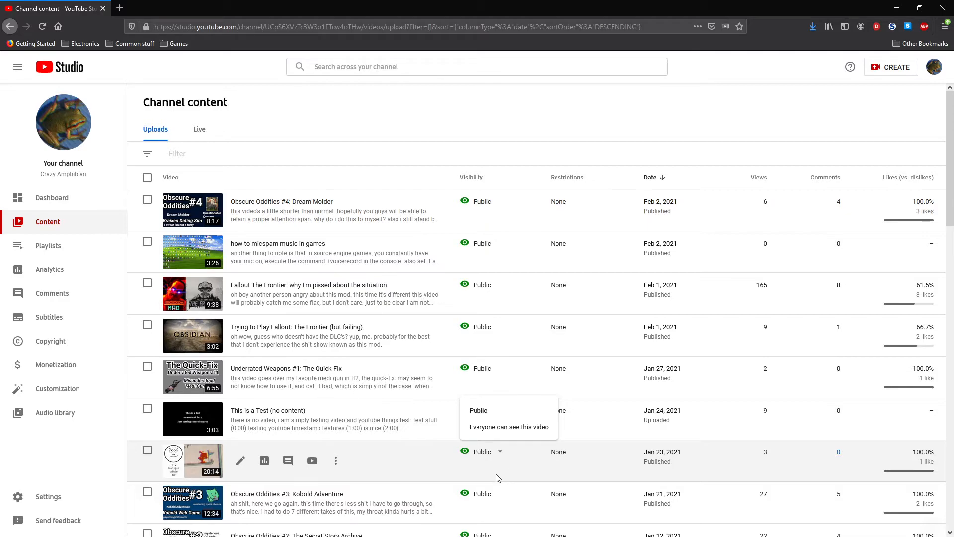
mouse_move(484, 468)
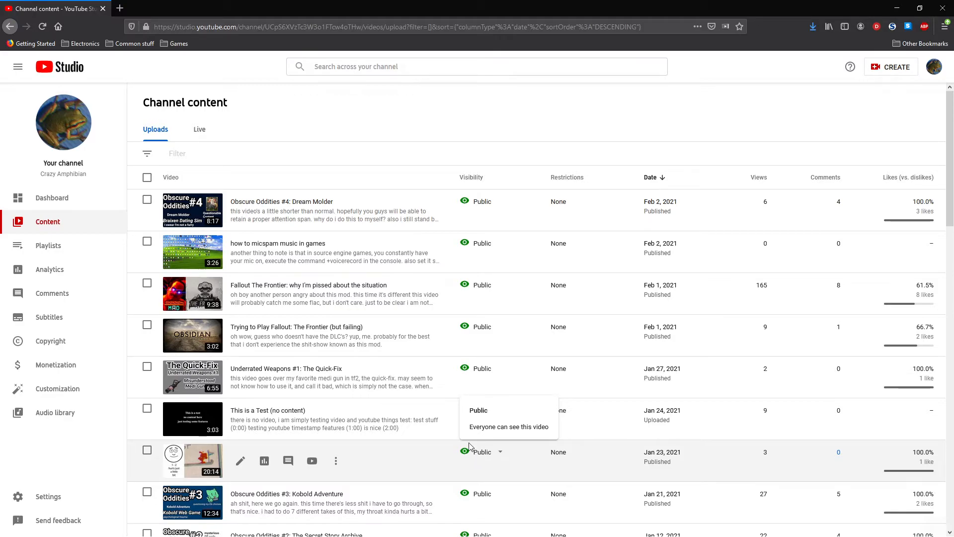
left_click(483, 410)
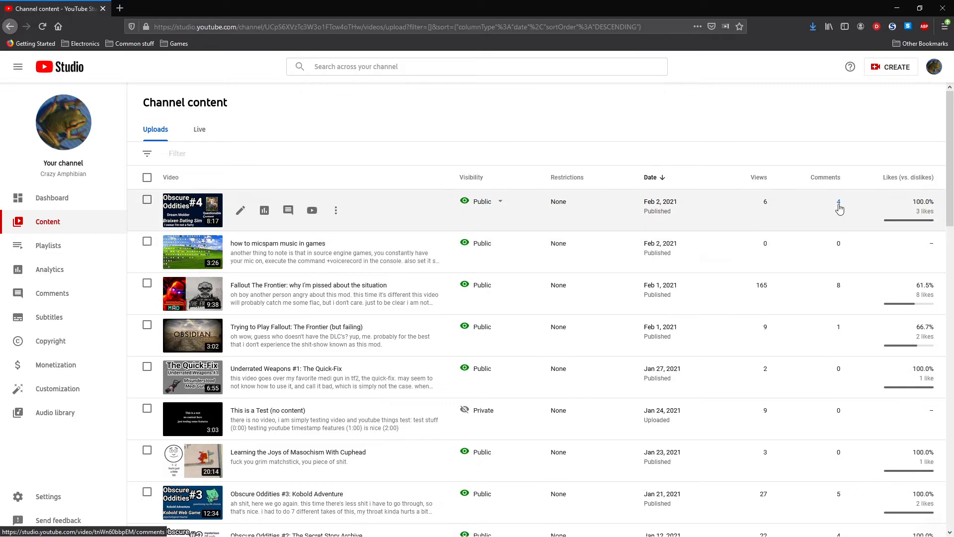
left_click(839, 202)
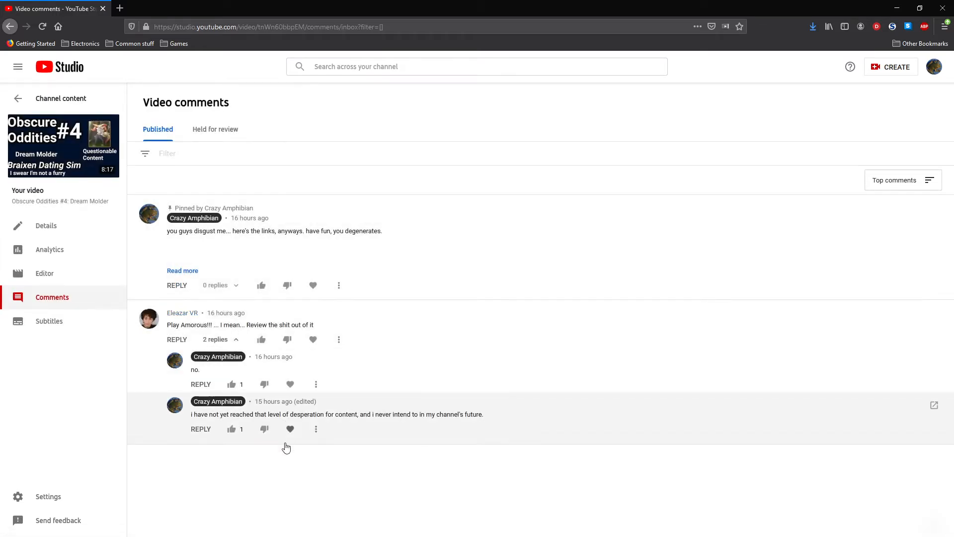
triple_click(335, 414)
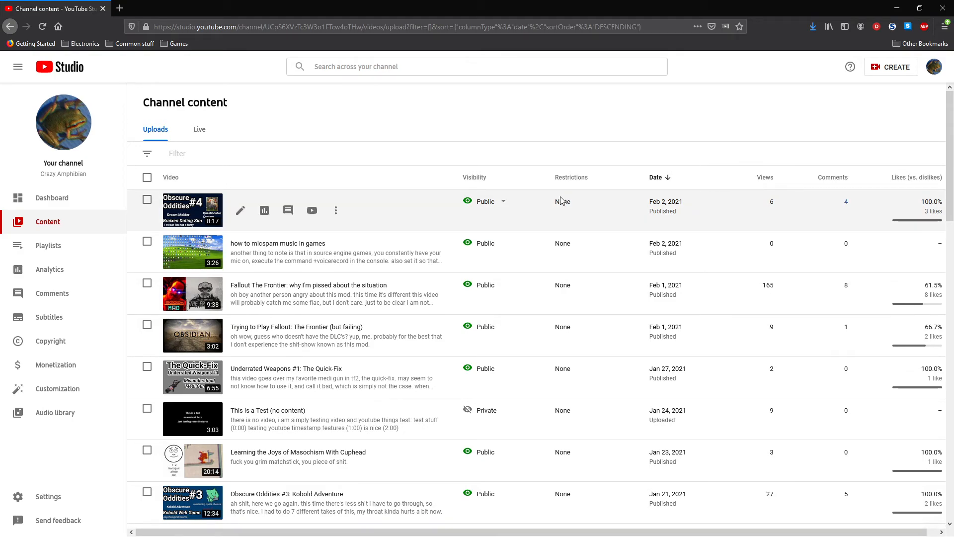
scroll("down", 3)
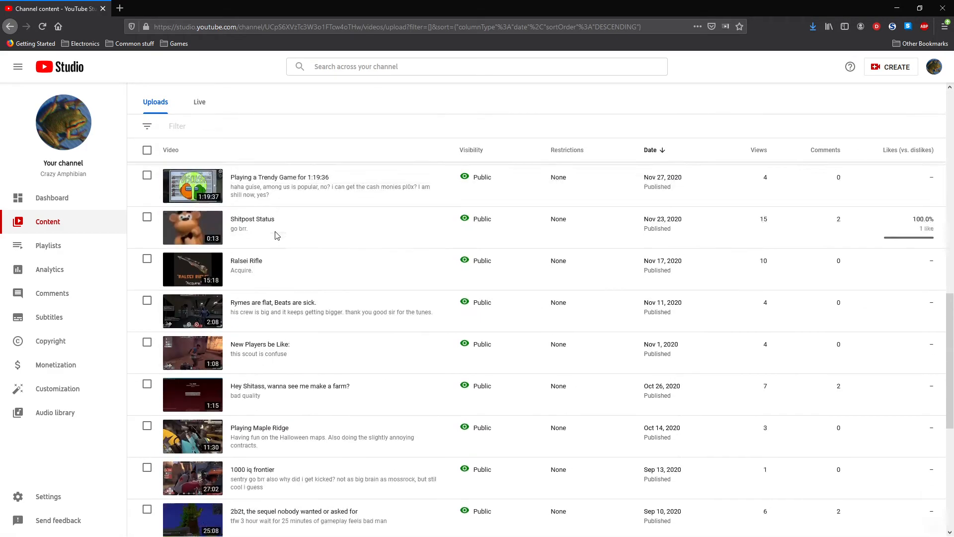
scroll("down", 3)
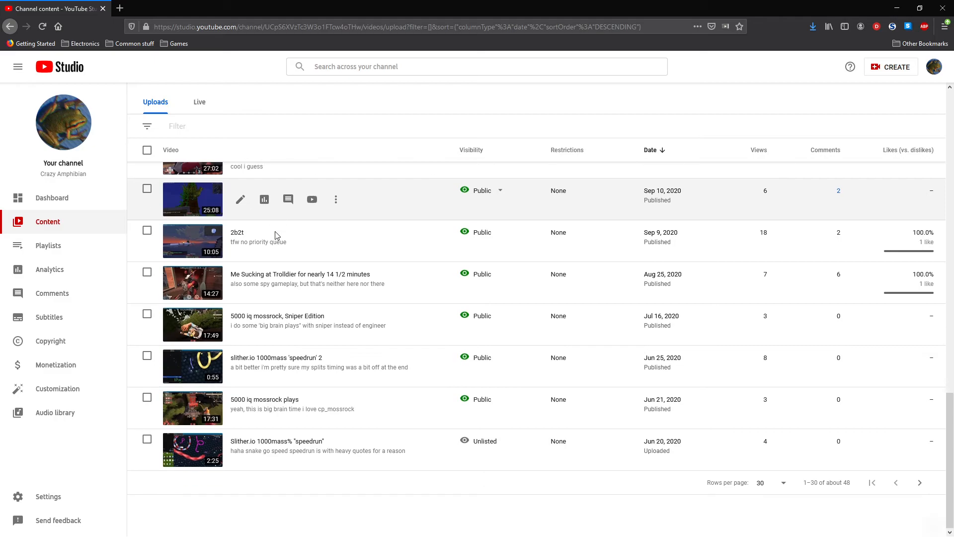